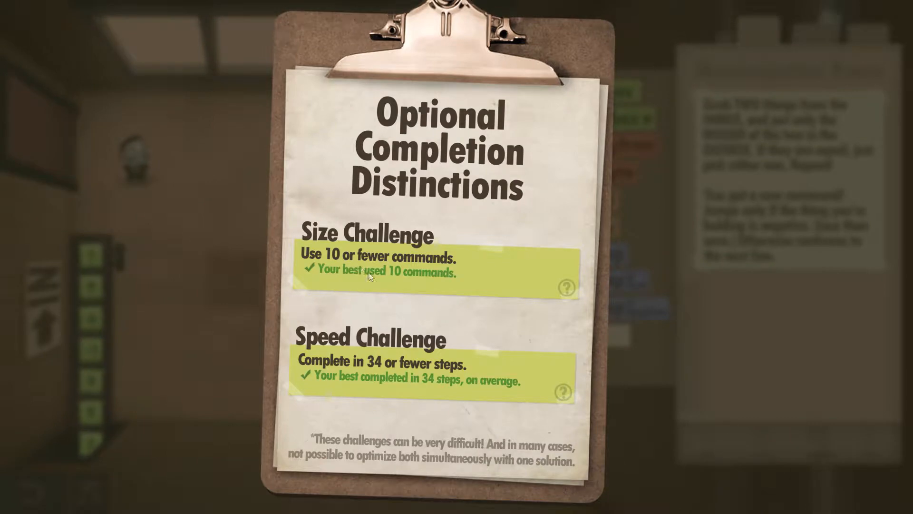
mouse_move(385, 375)
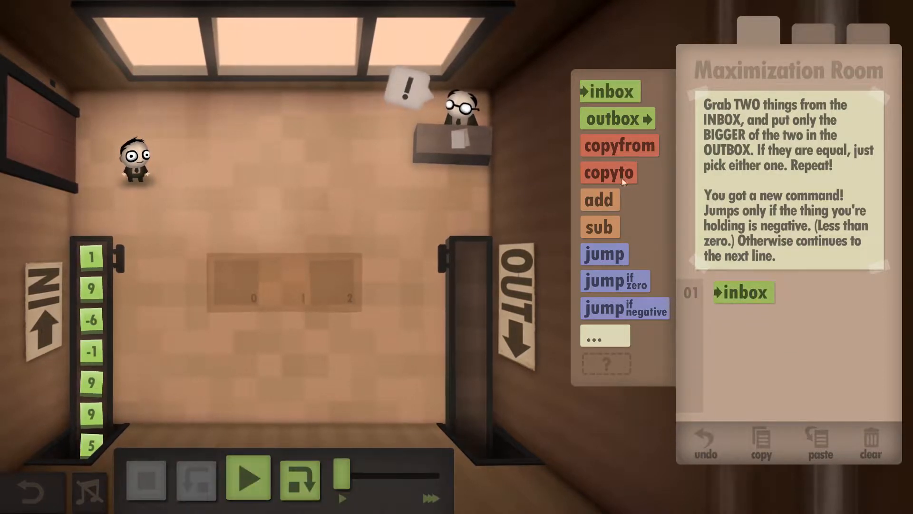
Step: Add copyto 0, a second inbox, sub 0 and add 0 below the first inbox
left_click(608, 172)
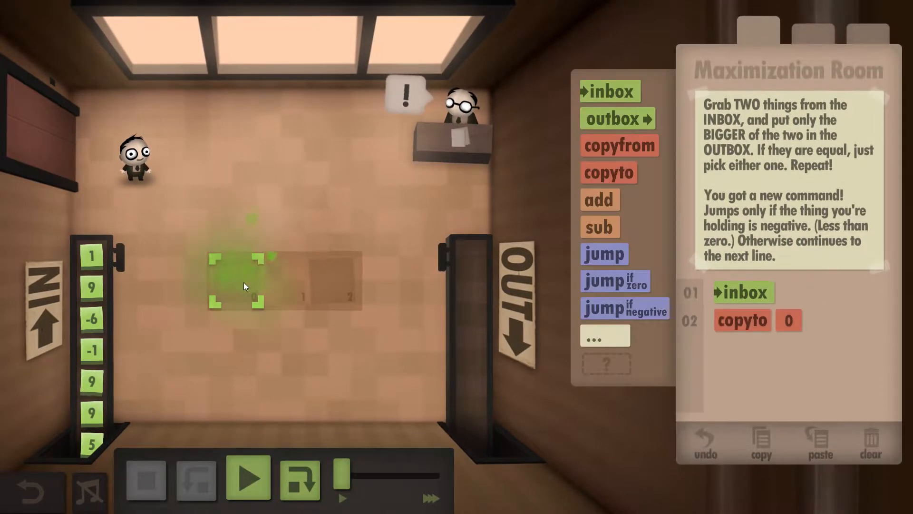
left_click(609, 91)
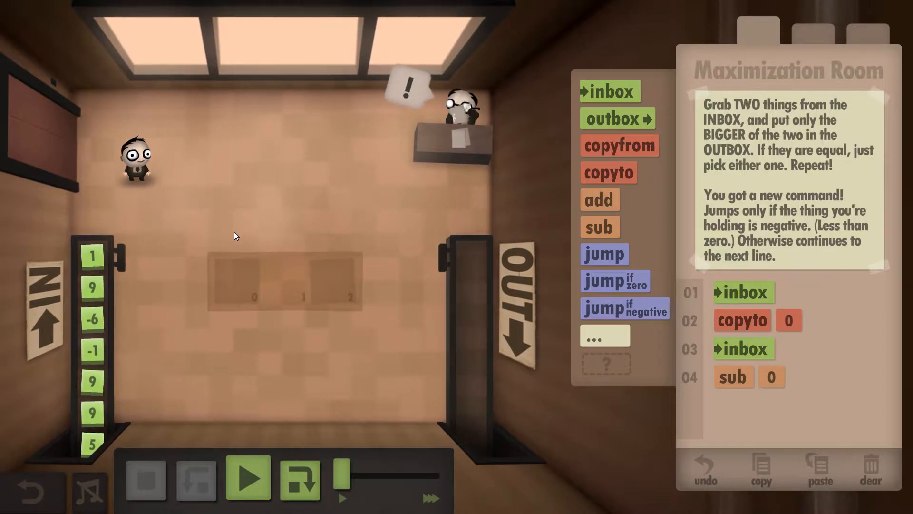
mouse_move(264, 276)
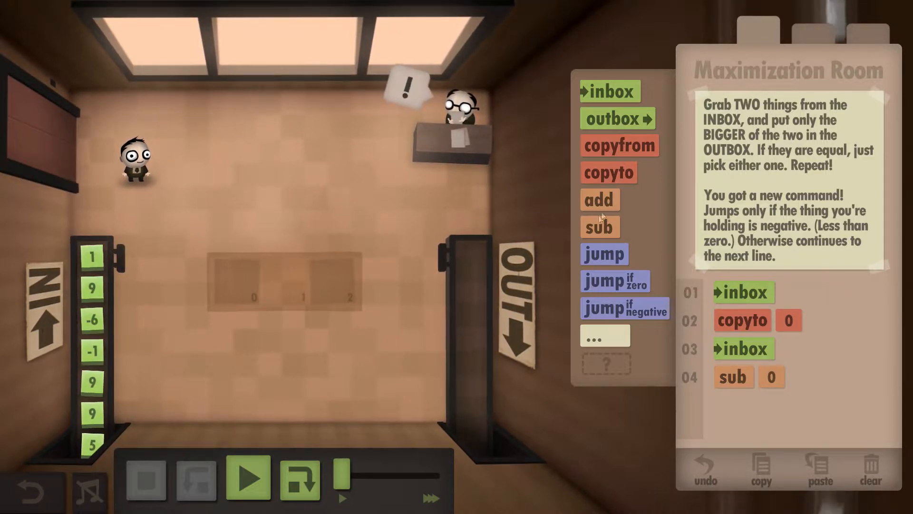
left_click_drag(599, 200, 758, 413)
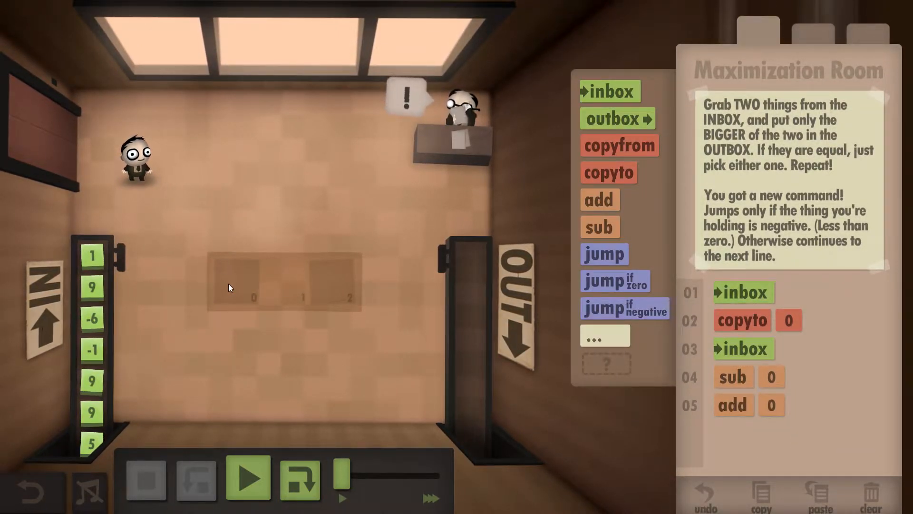
Step: Insert jump-if-negative after sub 0 targeting copyfrom 0, then outbox
left_click(612, 119)
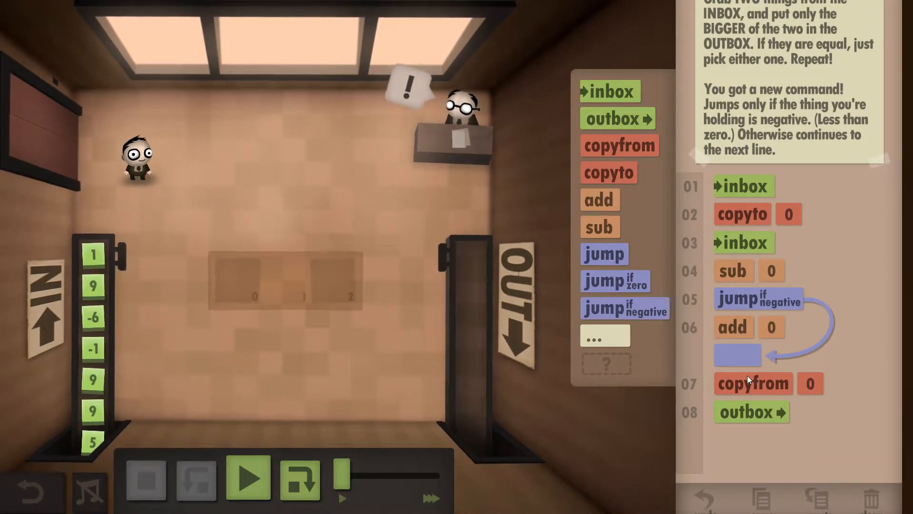
mouse_move(792, 395)
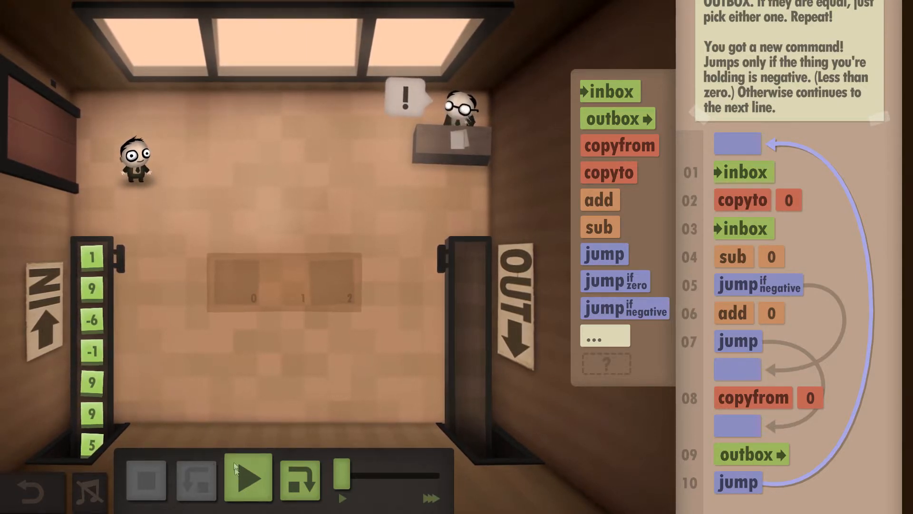
Step: Run the program, delivering 9, -1, 9 and a fourth value to the outbox
left_click(247, 477)
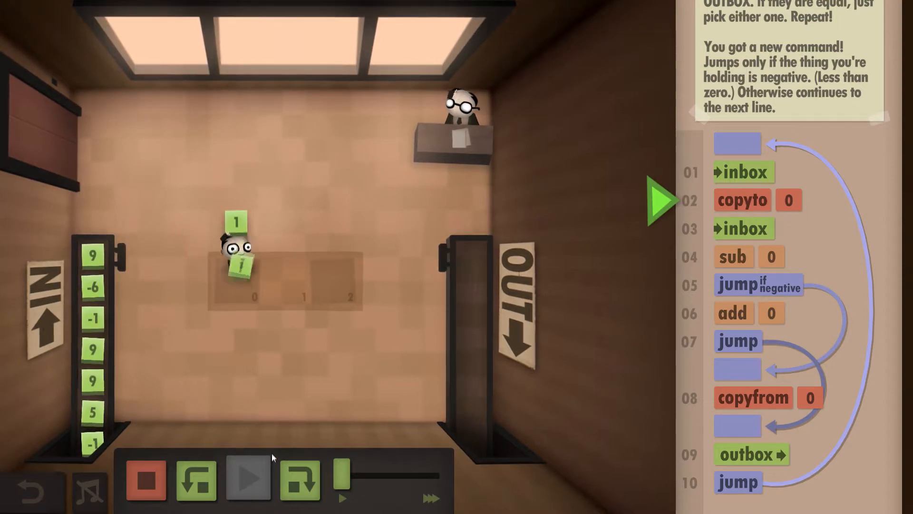
left_click(248, 479)
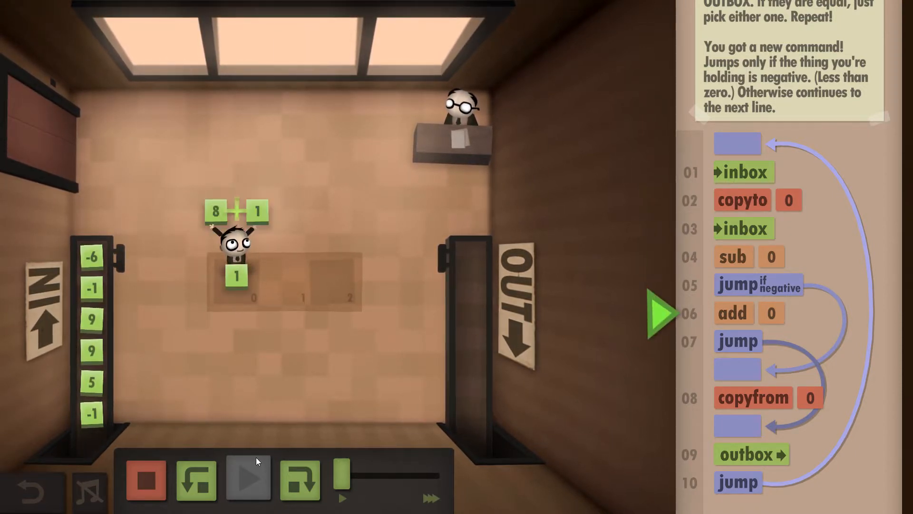
left_click(247, 478)
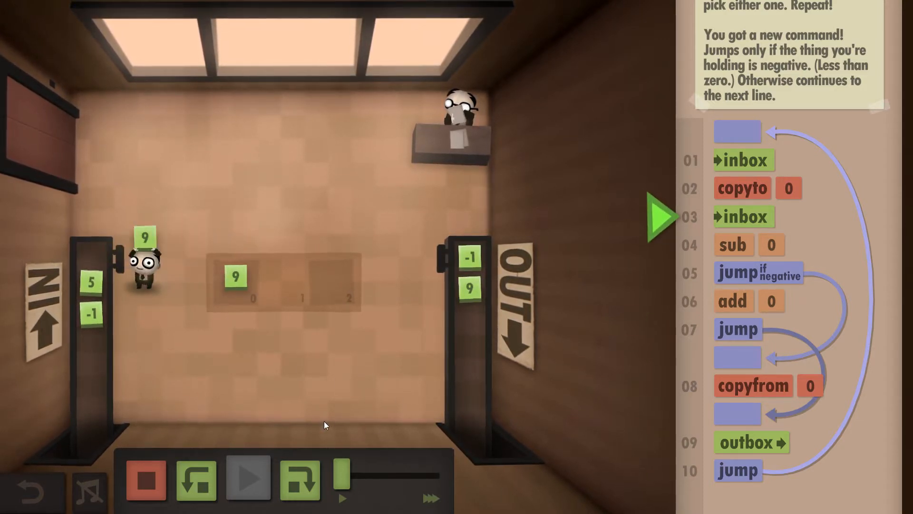
left_click(300, 479)
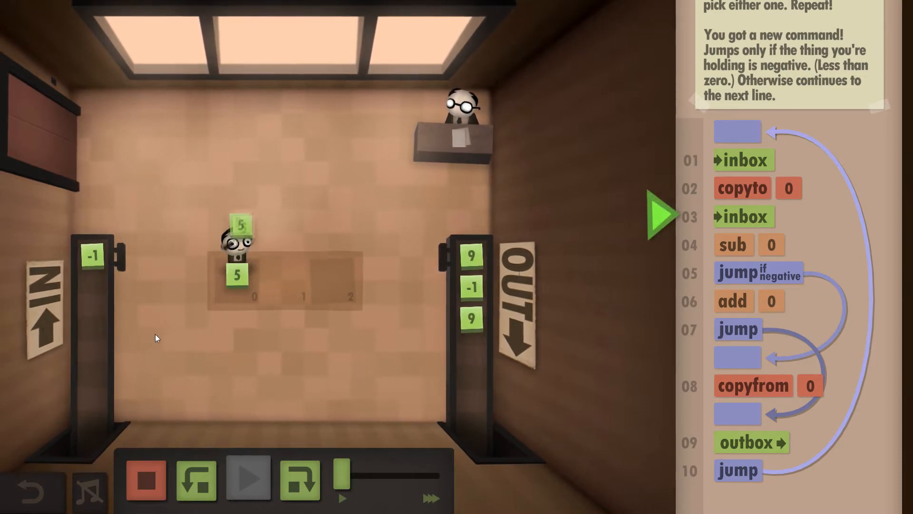
left_click(248, 478)
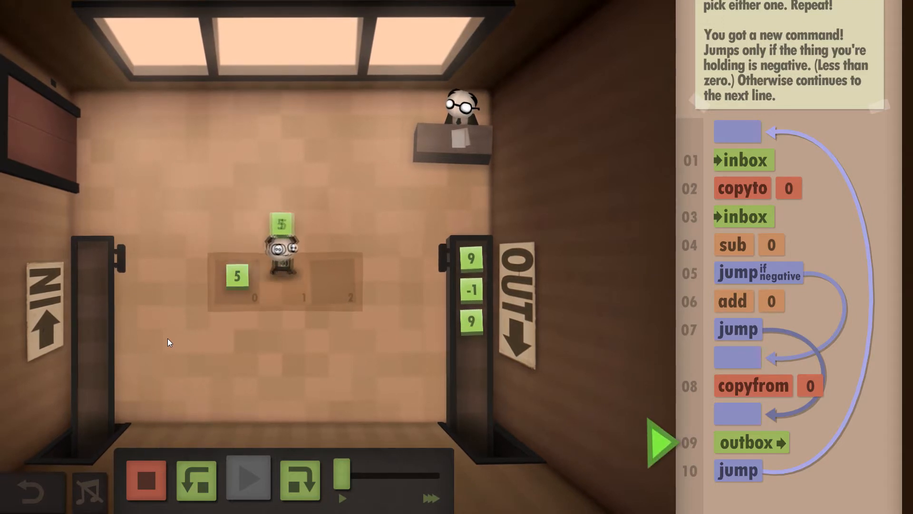
left_click(247, 478)
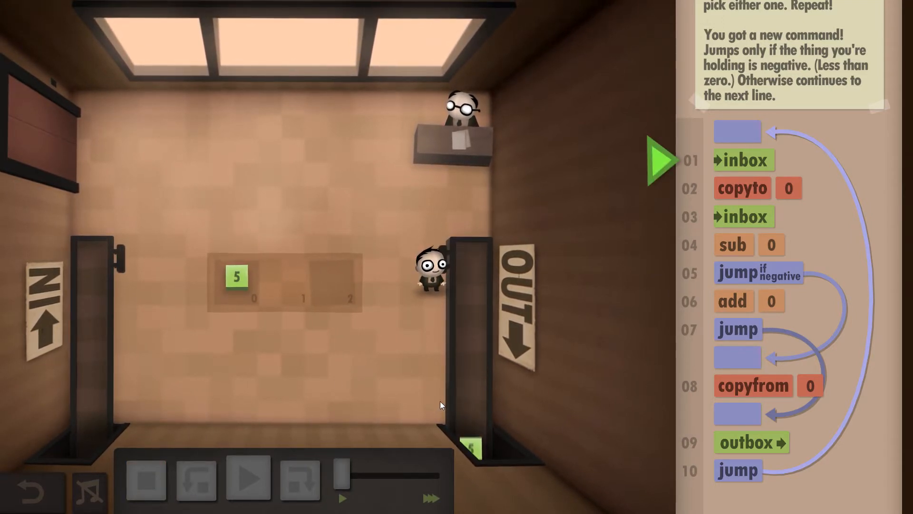
Step: View the Maximization Room clipboard showing the 10-command size challenge met
left_click(247, 478)
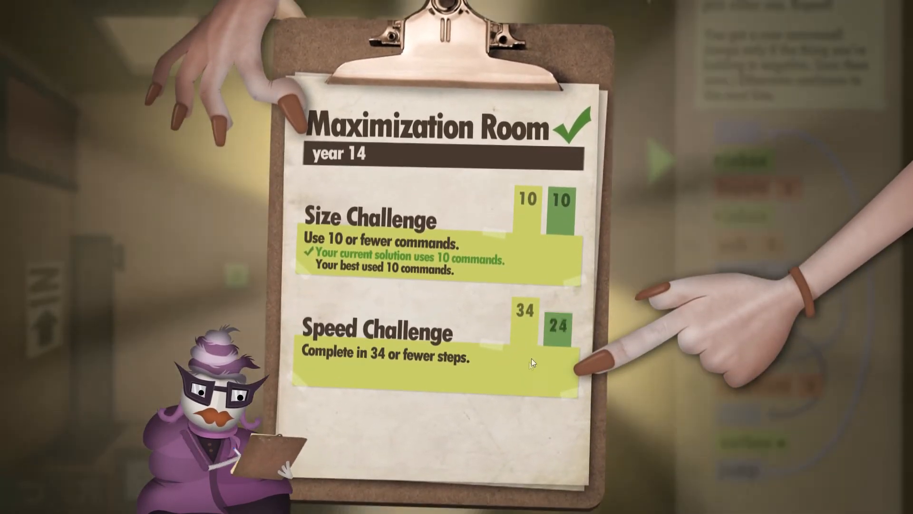